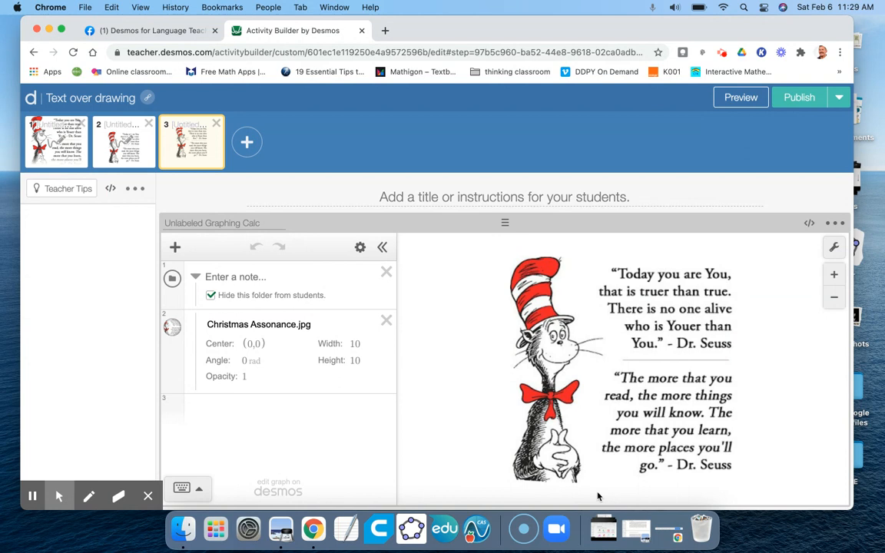
pyautogui.moveTo(452, 292)
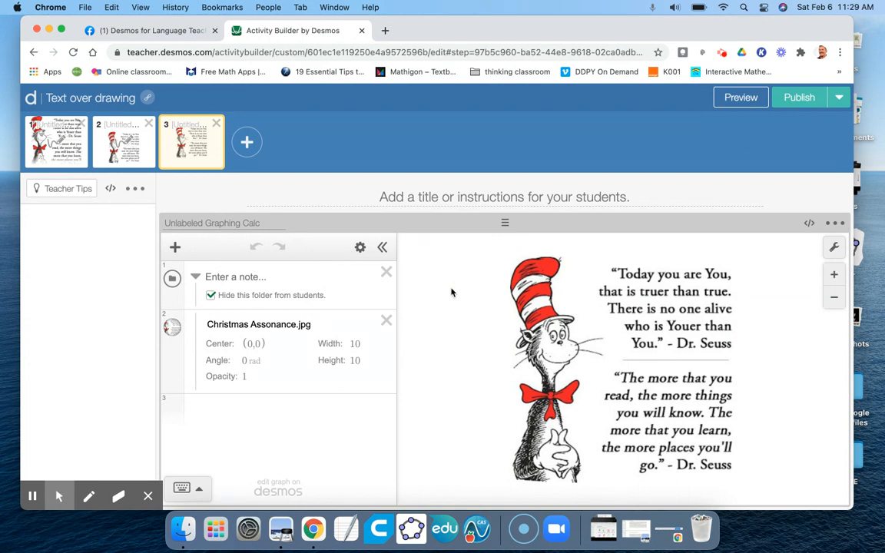
# Add a blank fourth screen and scroll the component list to the Fullscreen section.
pyautogui.click(246, 141)
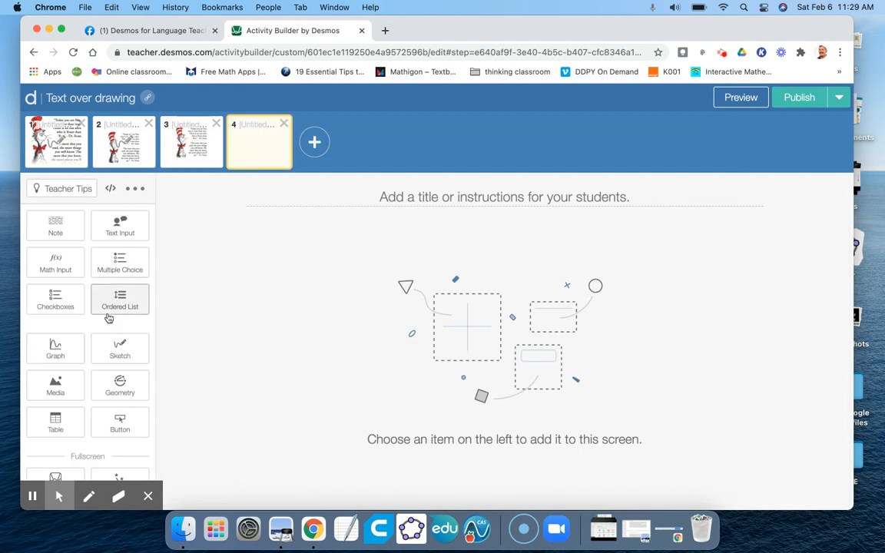
pyautogui.scroll(-3)
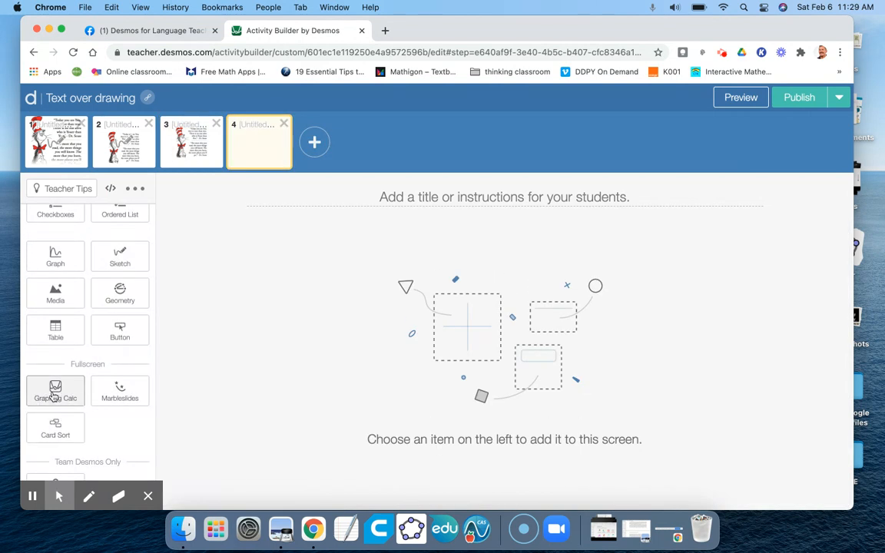
# Add a full-screen Graphing Calc, hide its folder from students, and choose to insert an image.
pyautogui.click(56, 391)
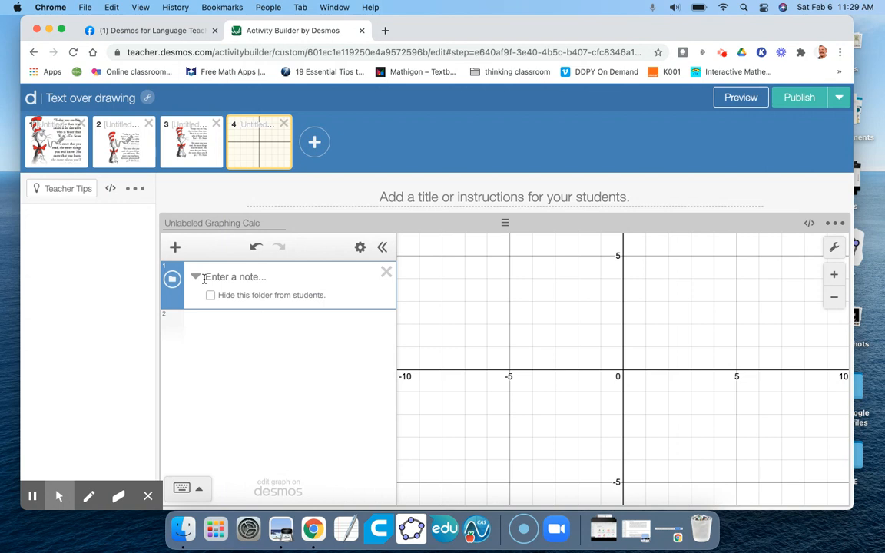
pyautogui.click(211, 295)
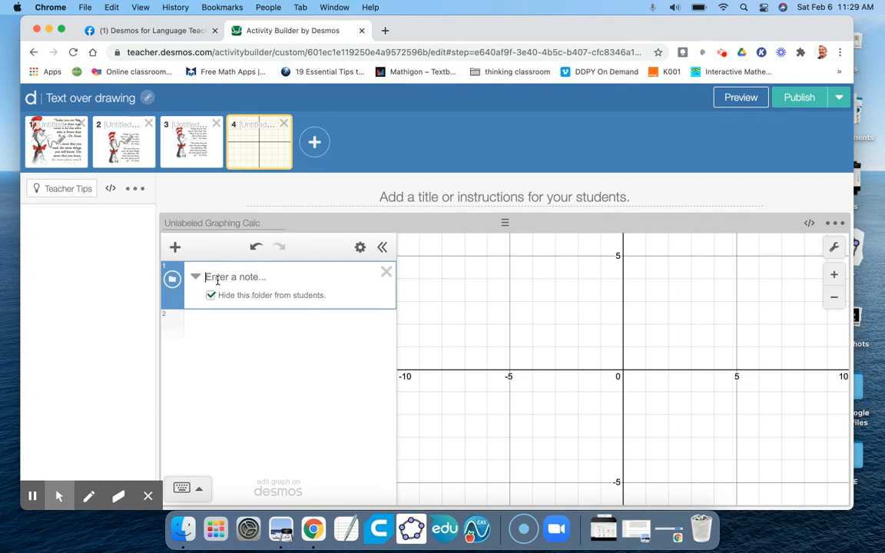
pyautogui.click(175, 245)
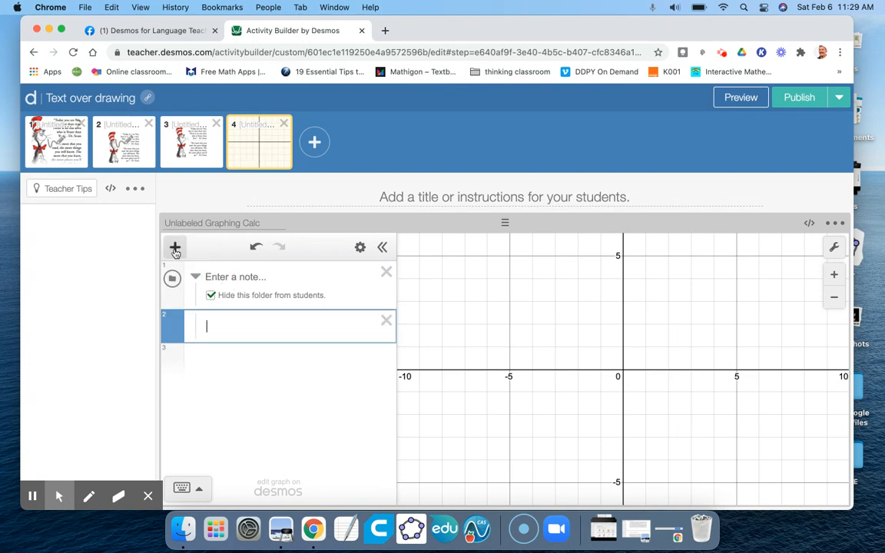
pyautogui.click(175, 245)
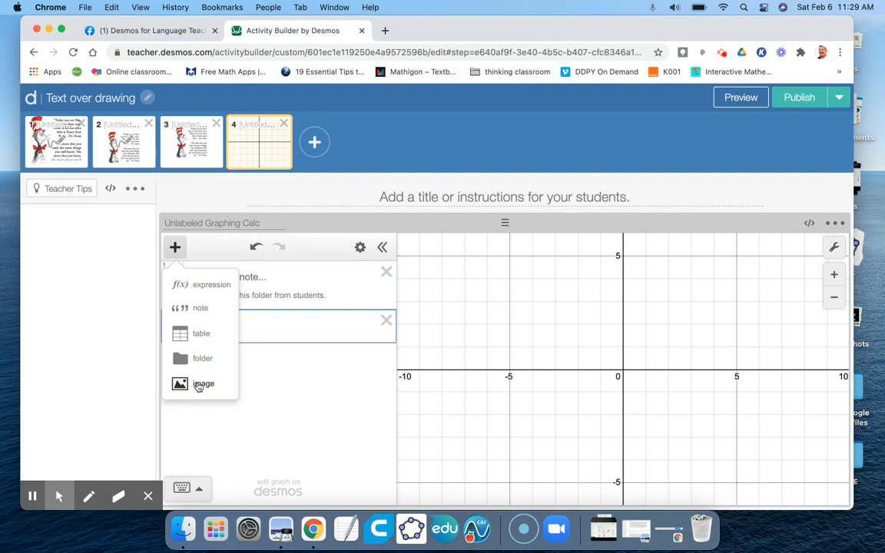
pyautogui.click(203, 384)
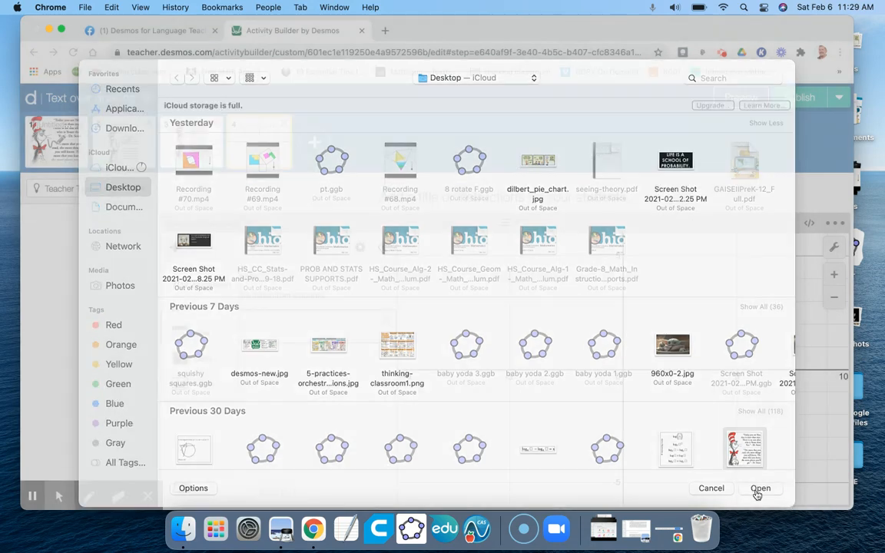
# Insert the Dr. Seuss quote image and turn off the grid and axes in graph settings.
pyautogui.click(759, 489)
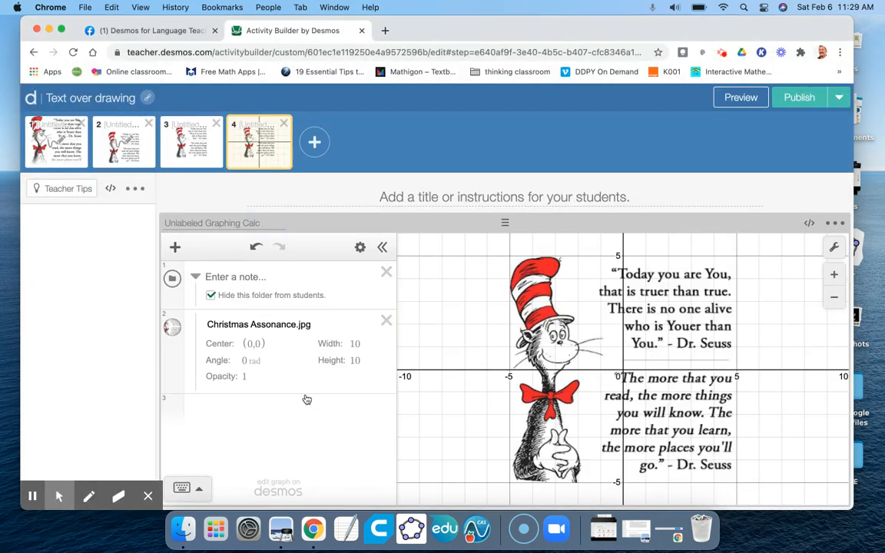
pyautogui.moveTo(786, 287)
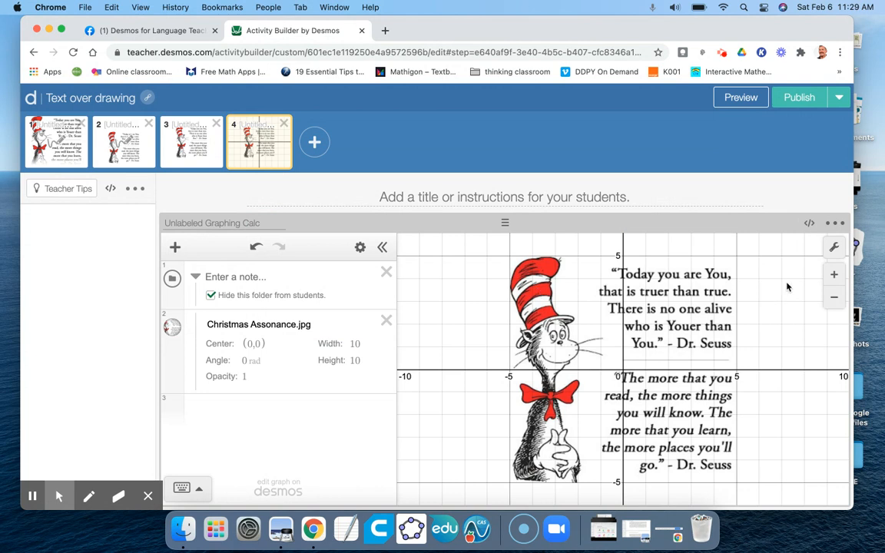
pyautogui.click(834, 246)
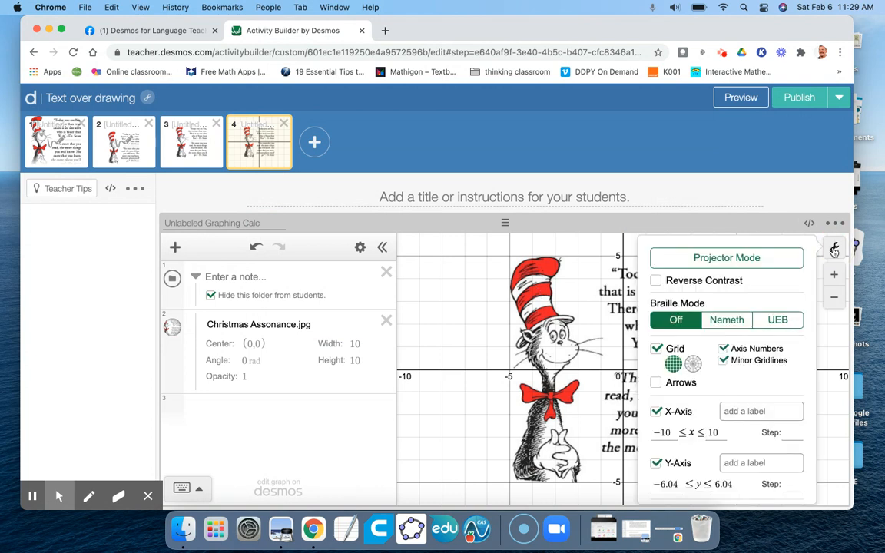
pyautogui.click(656, 347)
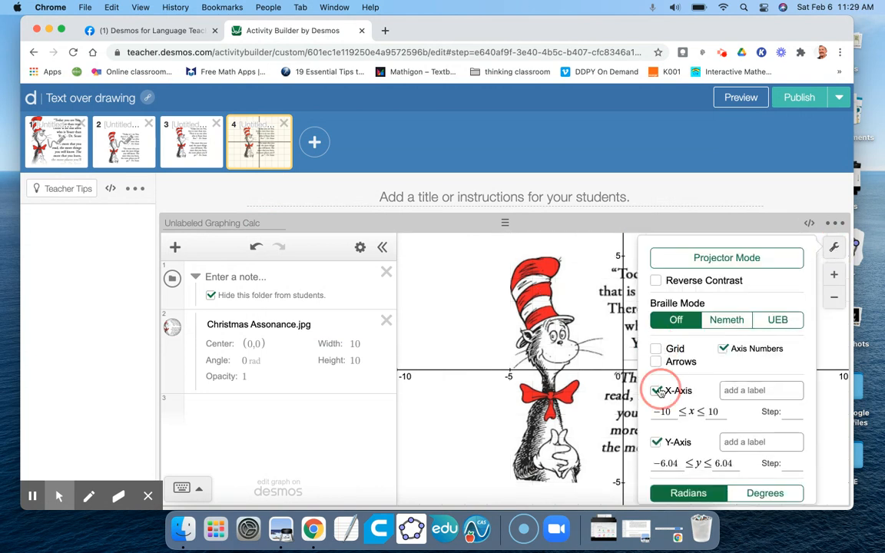
pyautogui.click(656, 391)
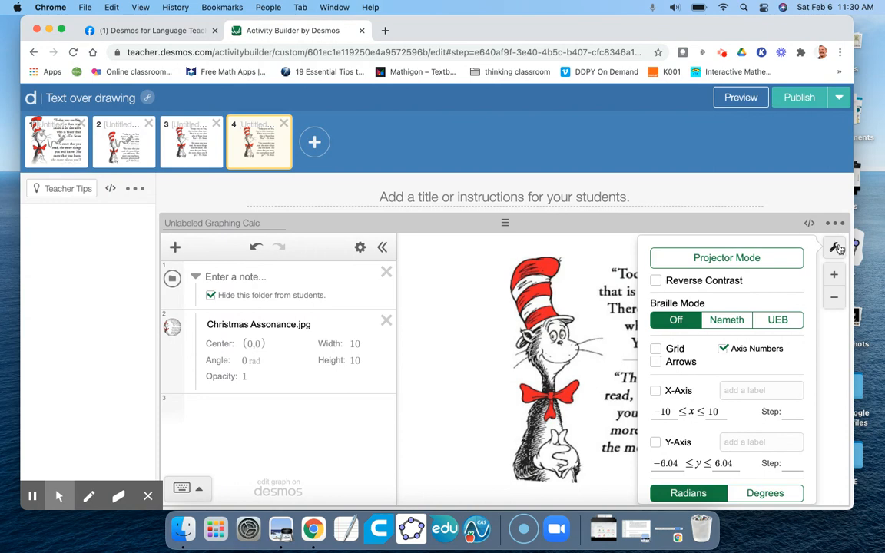
pyautogui.click(836, 246)
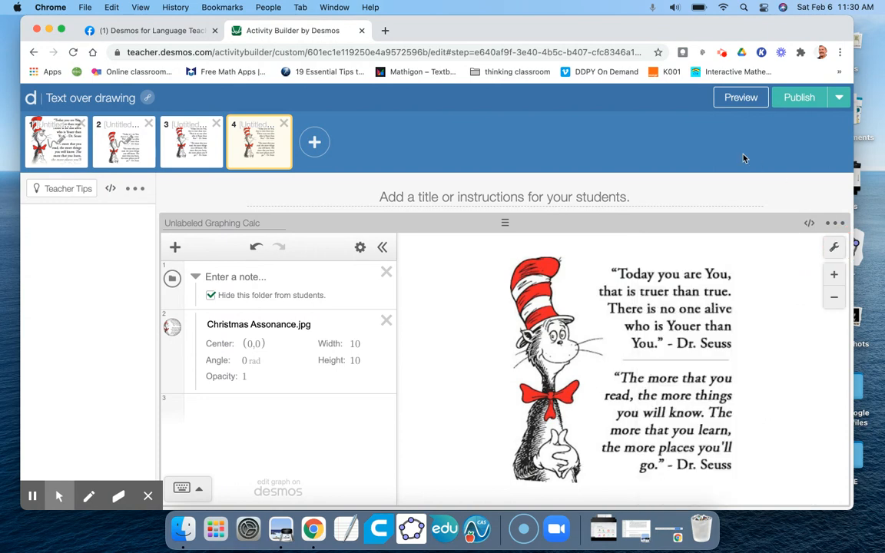
# Enter the point (-8,1) and give it the label 'Type in the label', checking the student preview.
pyautogui.click(741, 97)
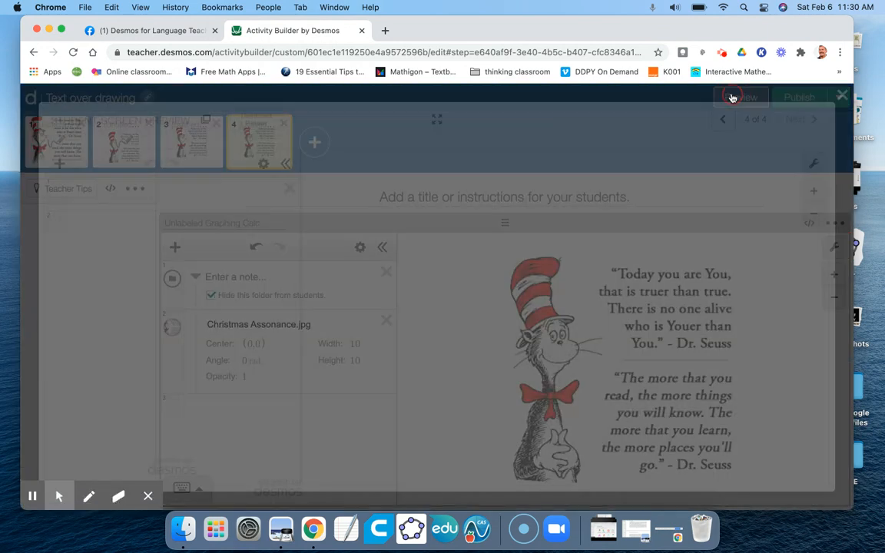
pyautogui.click(742, 95)
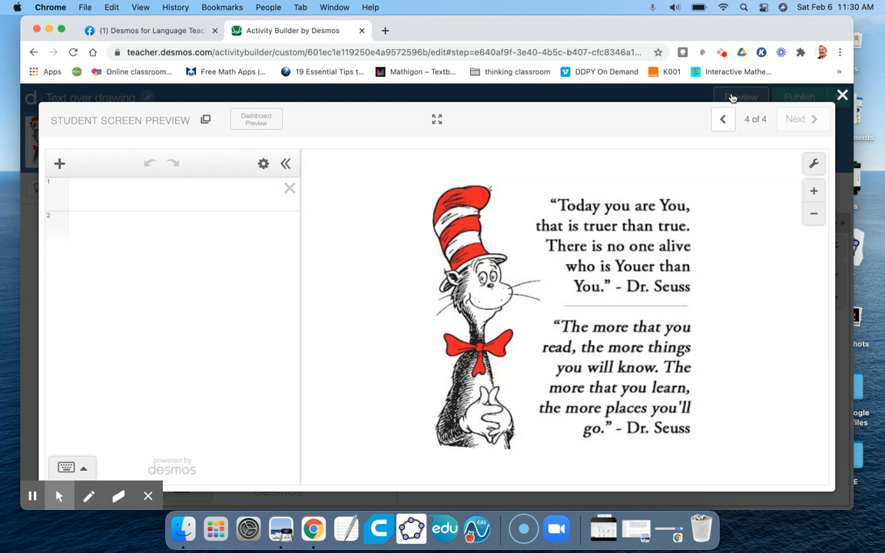
pyautogui.moveTo(430, 144)
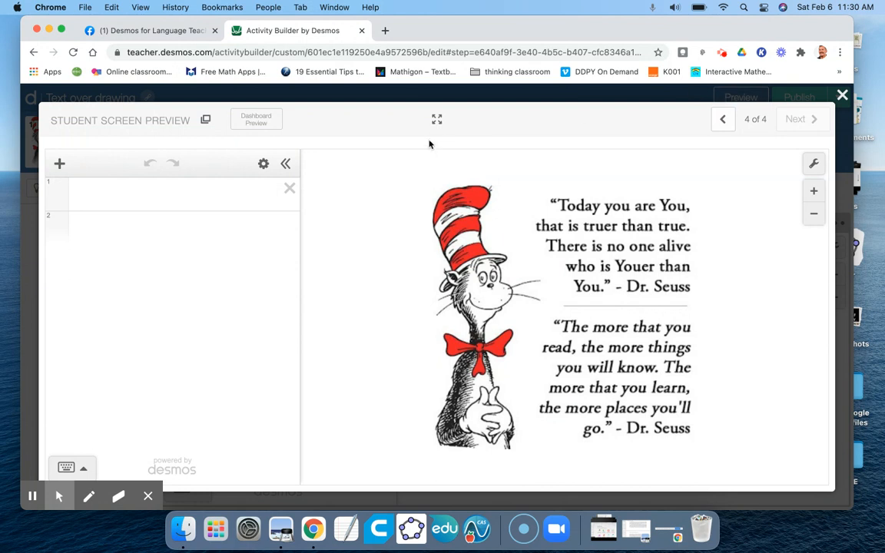
pyautogui.click(176, 194)
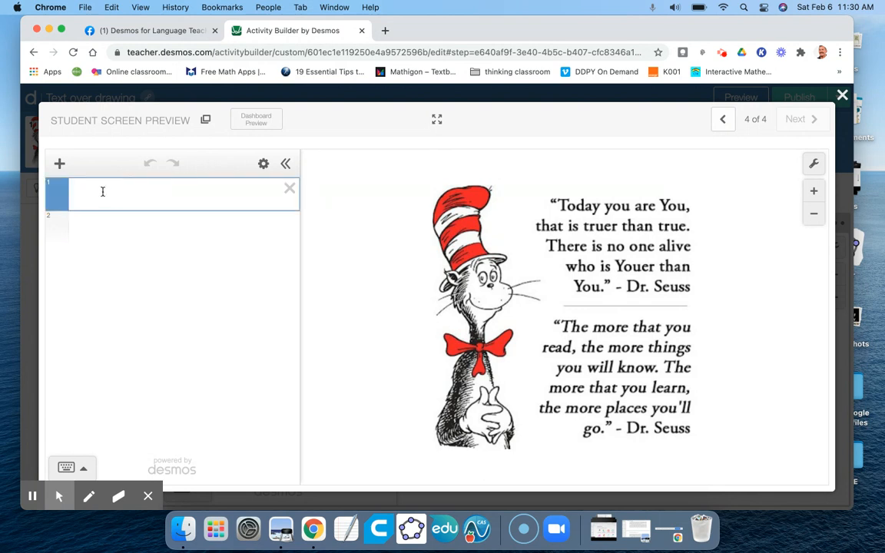
pyautogui.write('(−8,1')
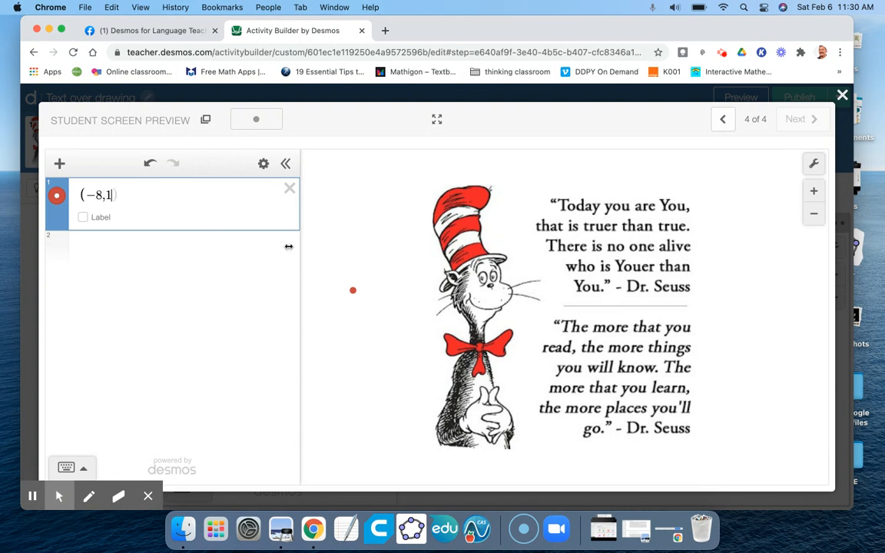
pyautogui.click(83, 217)
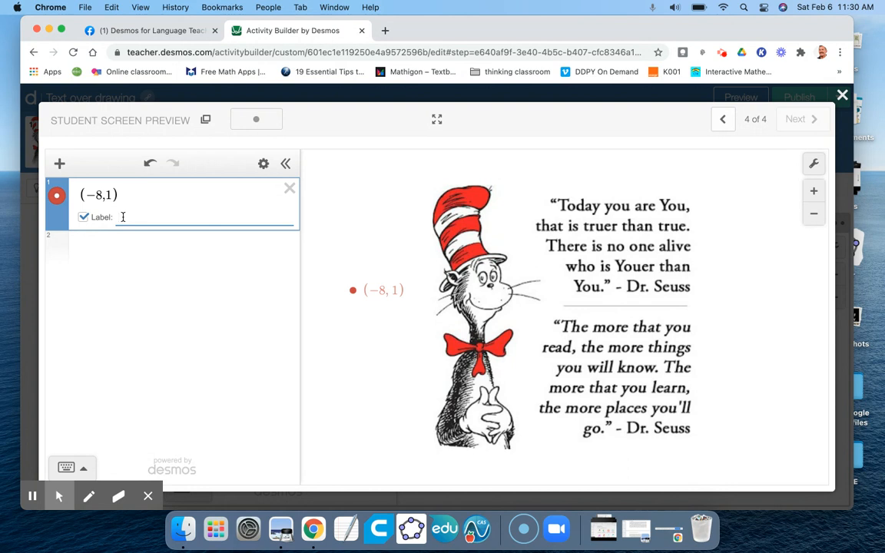
pyautogui.write('Type in the')
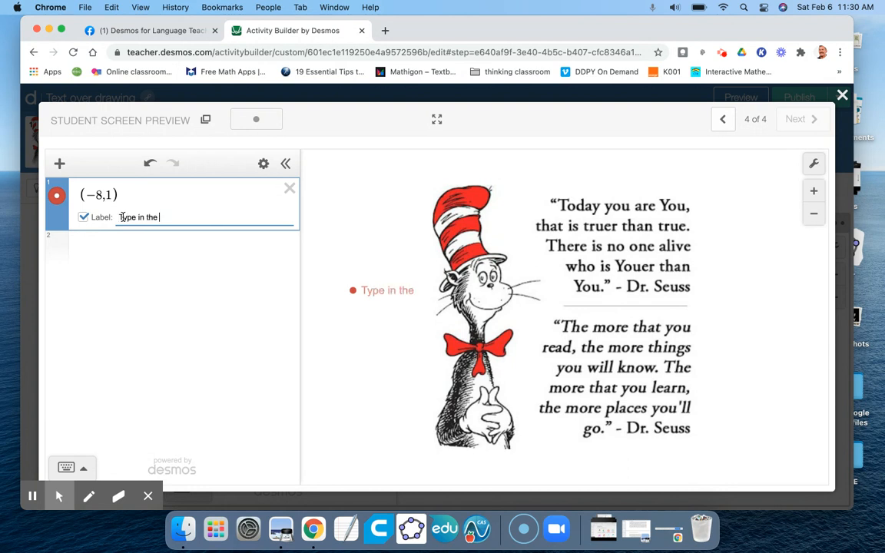
pyautogui.write('label')
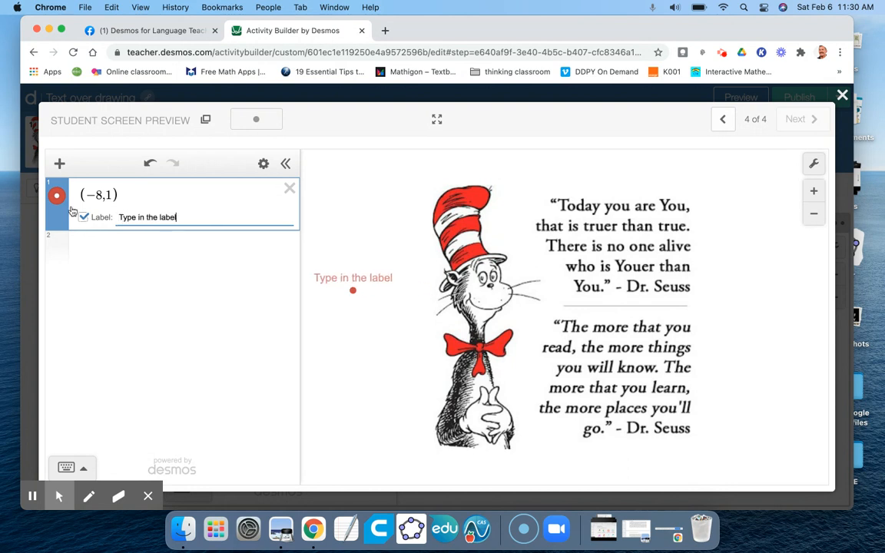
# Set the point's label size to 5 in its style options and enable Drag.
pyautogui.click(55, 196)
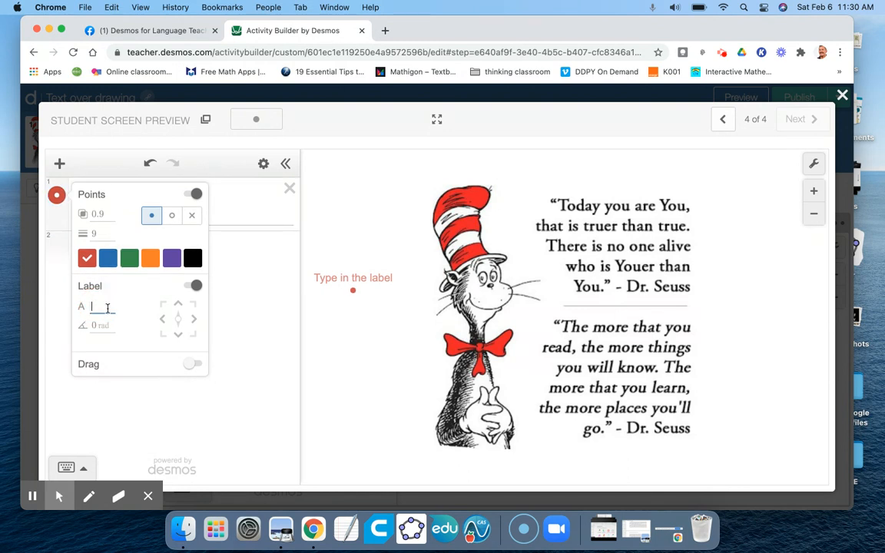
pyautogui.write('5')
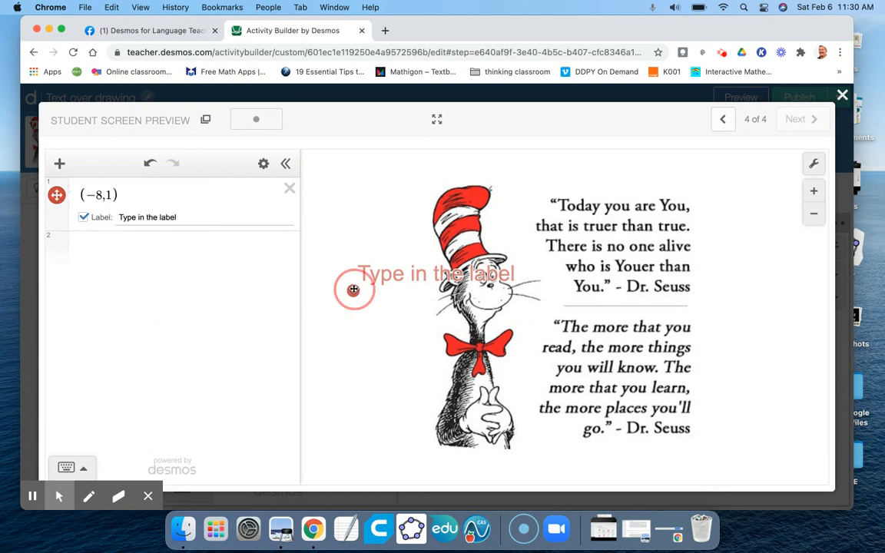
# Drag the labeled point around the image in the preview, leaving it at (−5.72, 0.1).
pyautogui.moveTo(353, 289); pyautogui.dragTo(507, 257)
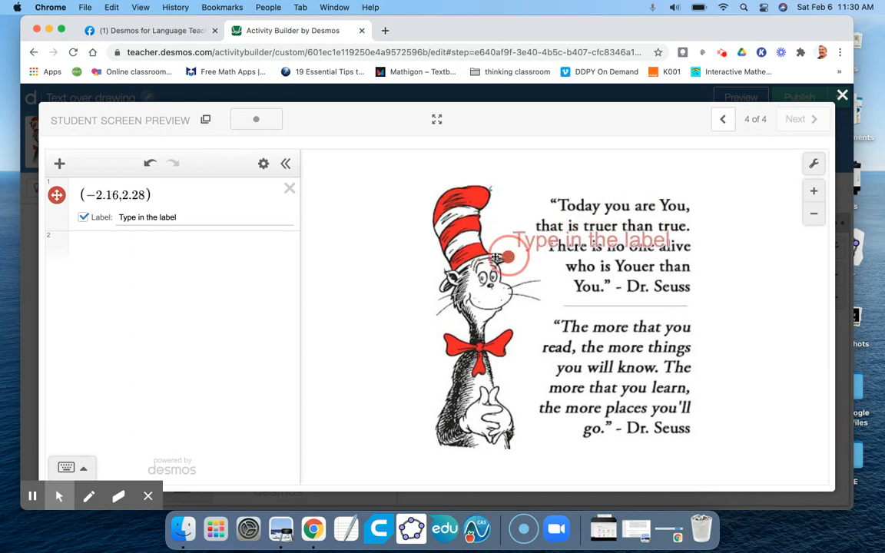
pyautogui.moveTo(507, 258); pyautogui.dragTo(347, 375)
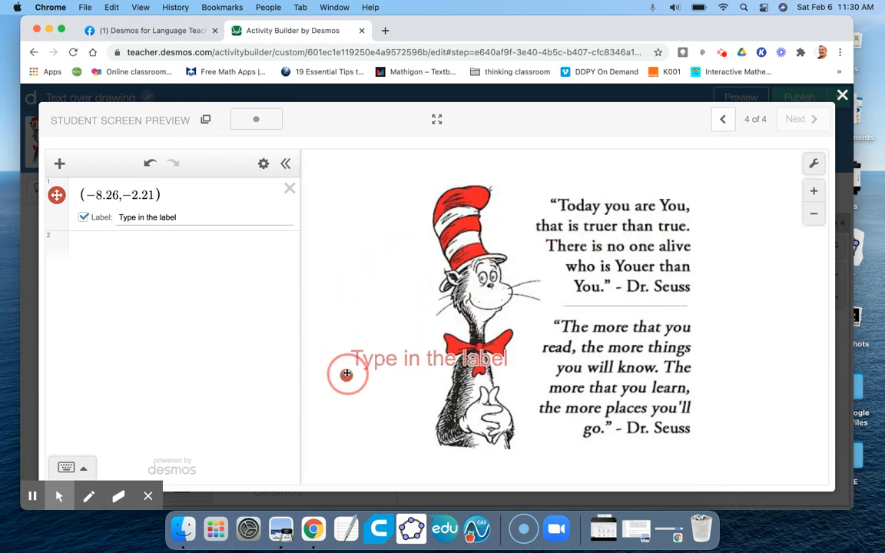
pyautogui.moveTo(347, 375); pyautogui.dragTo(371, 387)
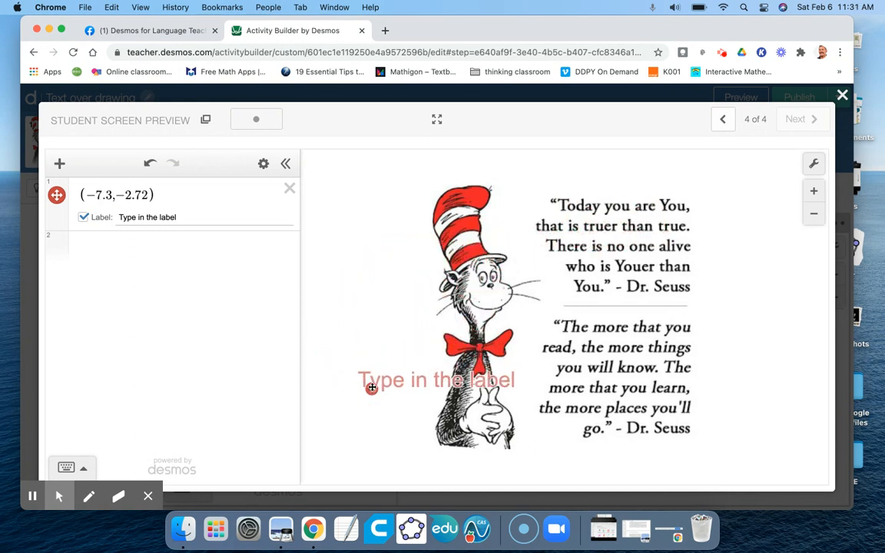
pyautogui.moveTo(436, 379); pyautogui.dragTo(375, 409)
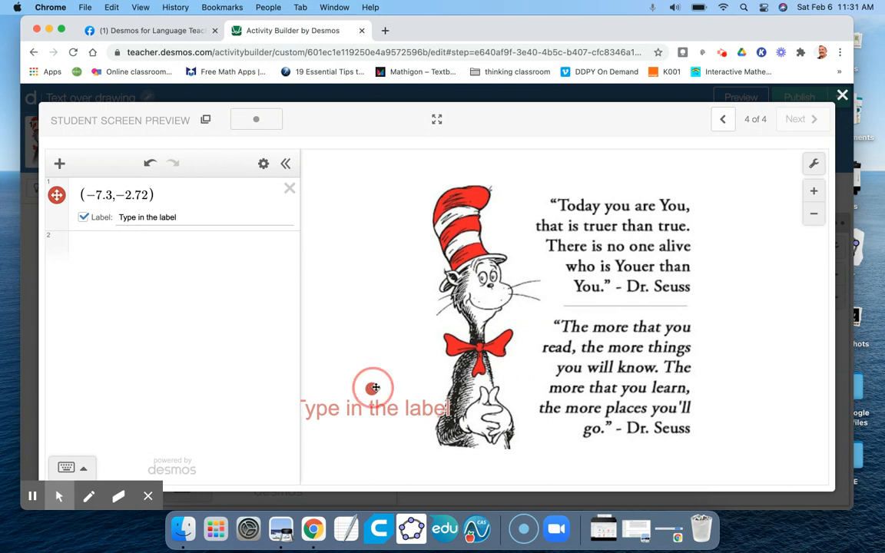
pyautogui.moveTo(375, 387); pyautogui.dragTo(424, 358)
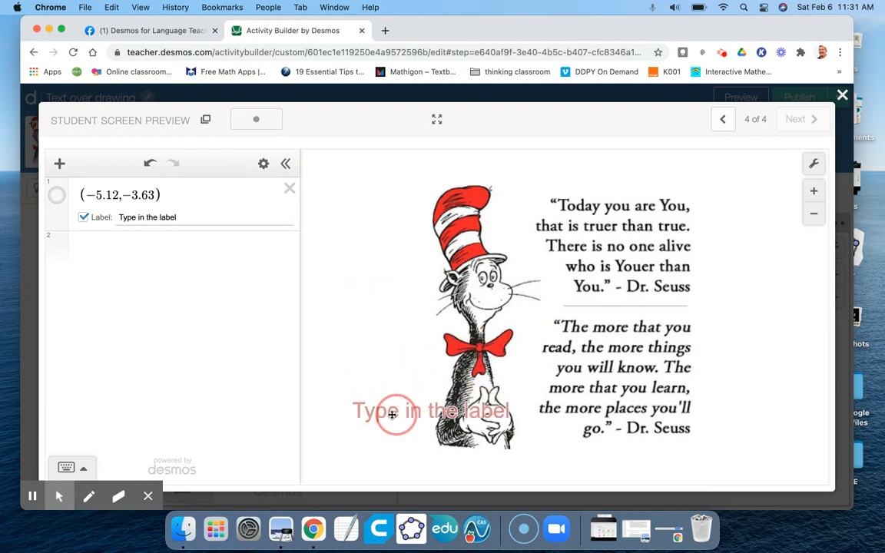
pyautogui.moveTo(397, 412); pyautogui.dragTo(504, 295)
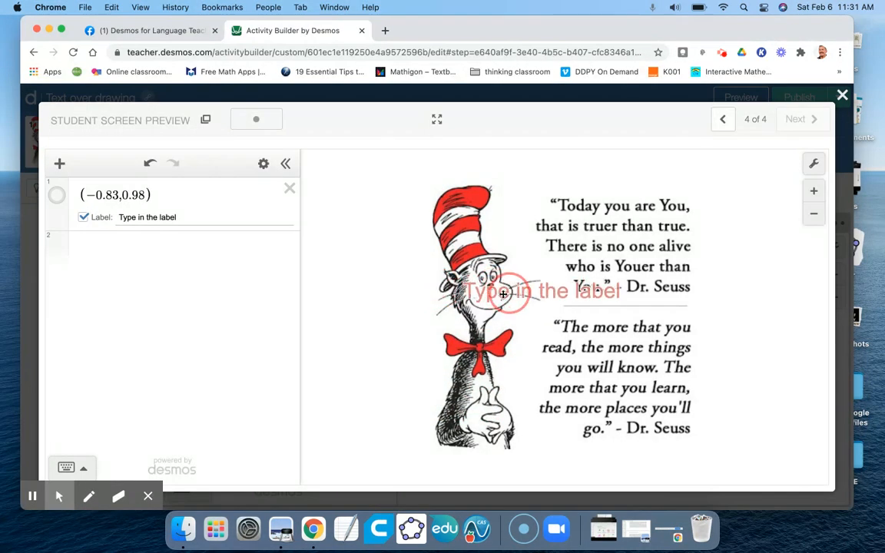
pyautogui.moveTo(504, 295); pyautogui.dragTo(380, 314)
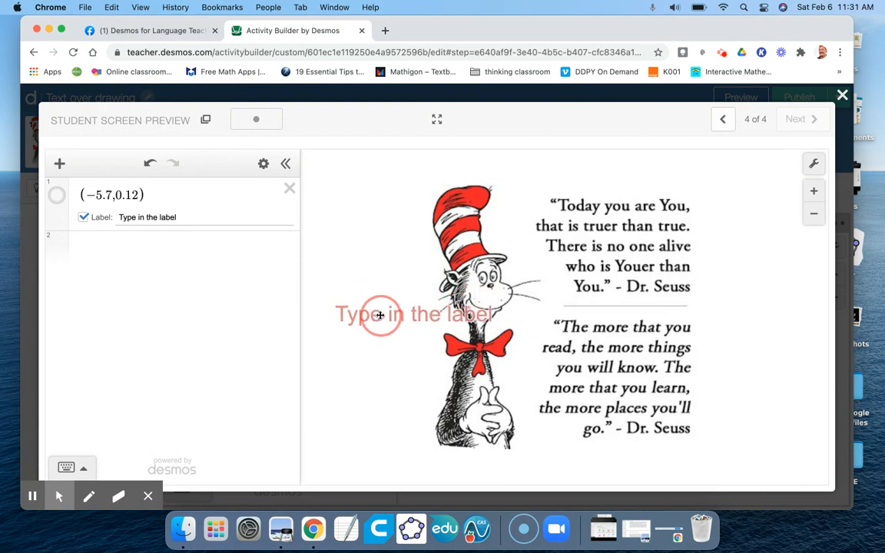
pyautogui.moveTo(381, 315); pyautogui.dragTo(378, 315)
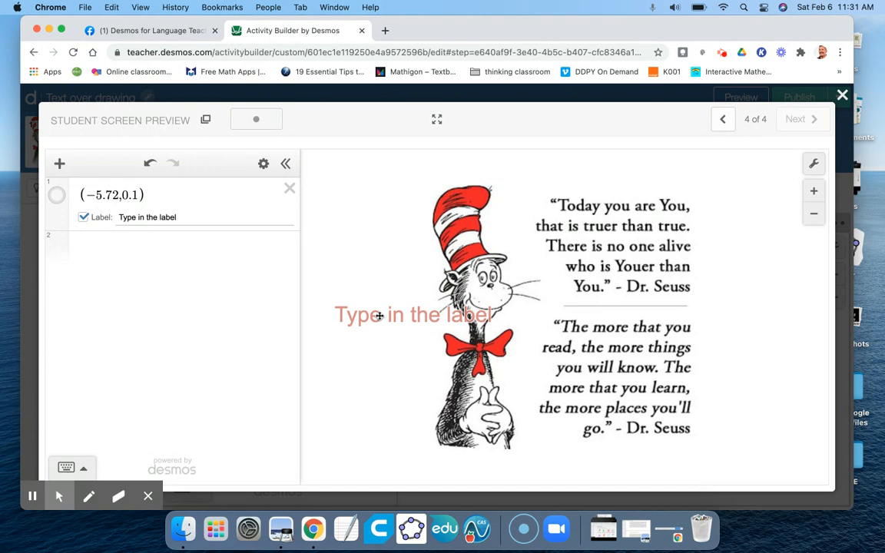
pyautogui.moveTo(710, 169)
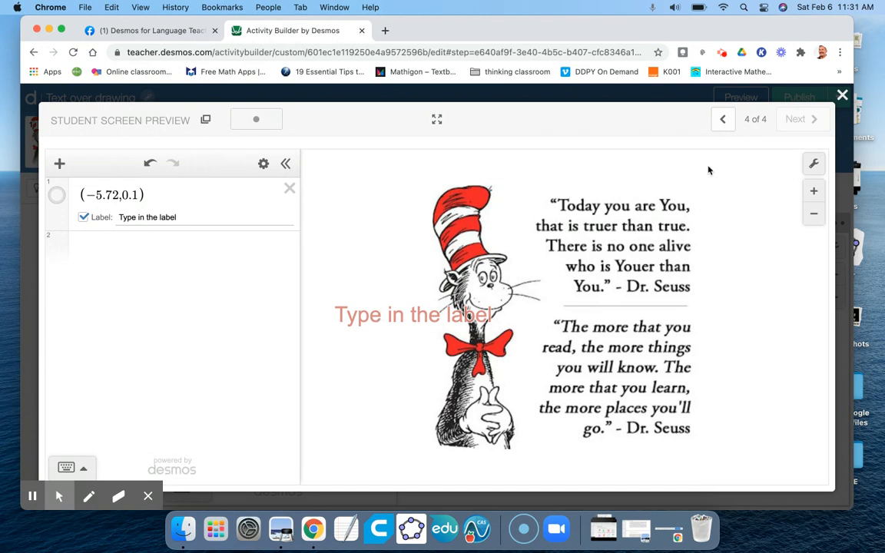
# Step the student preview back to screen 2 of 4 showing the Dr. Seuss image alone.
pyautogui.click(722, 119)
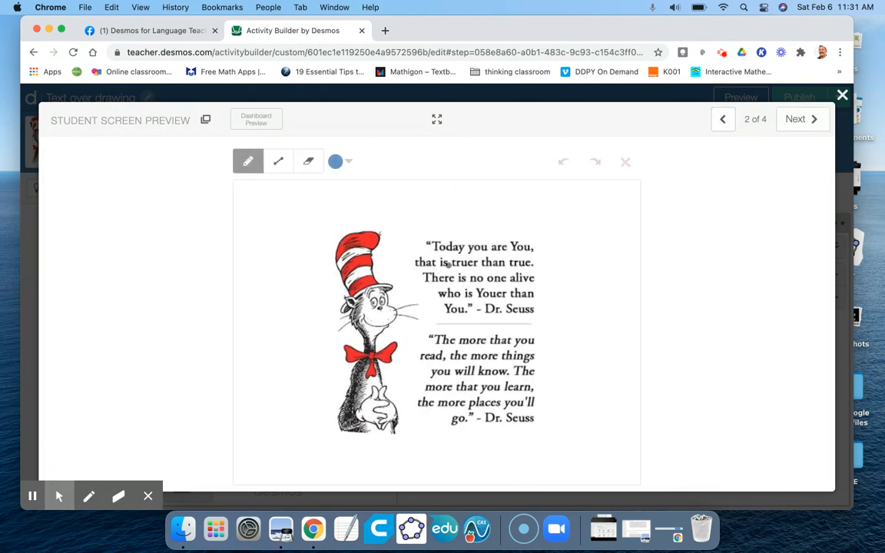
pyautogui.click(390, 375)
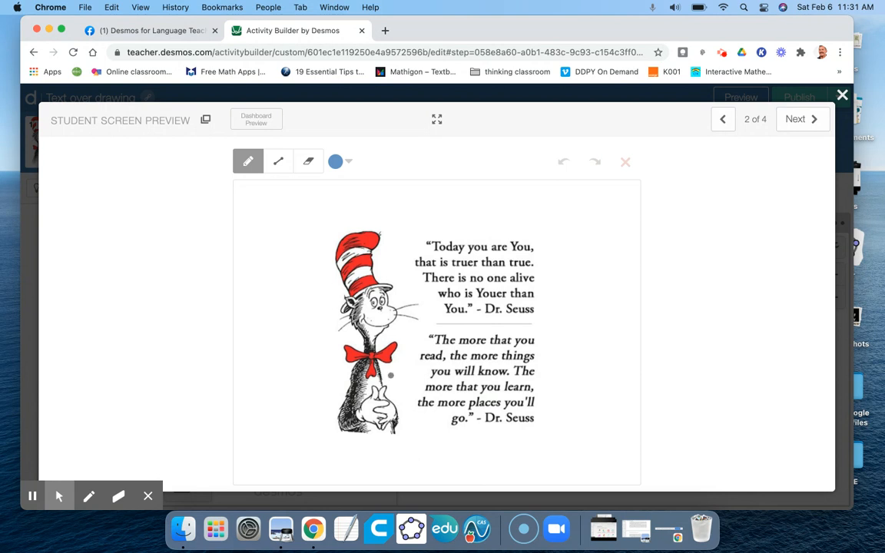